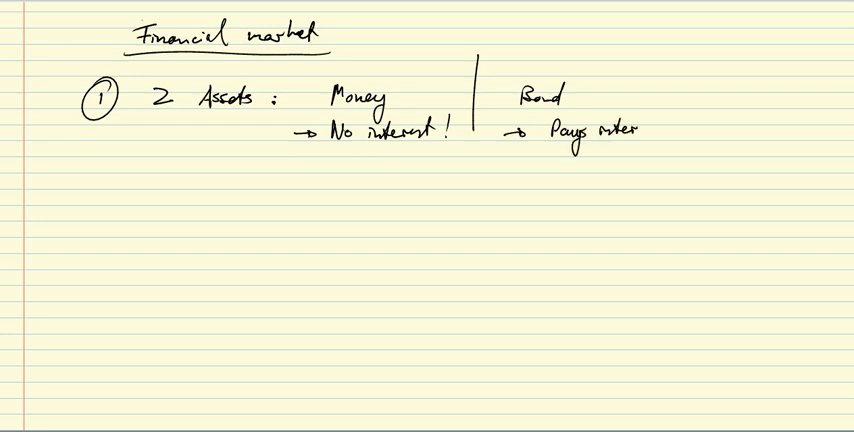
pyautogui.write('liquid')
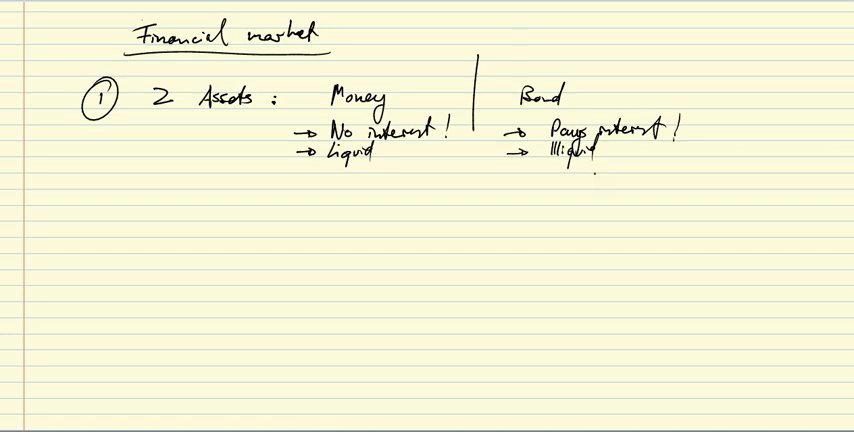
pyautogui.write('M+B =')
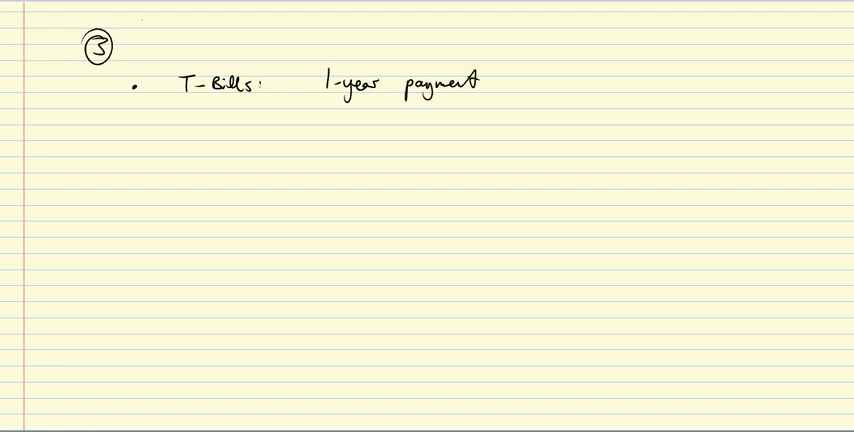
pyautogui.write('<')
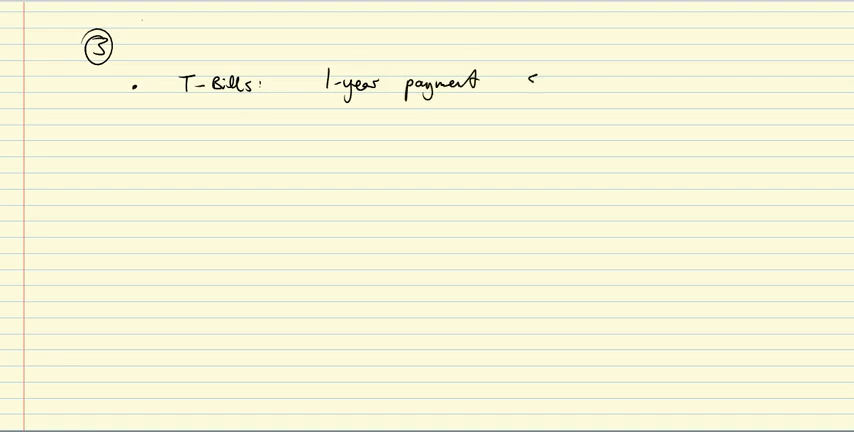
pyautogui.write('$100')
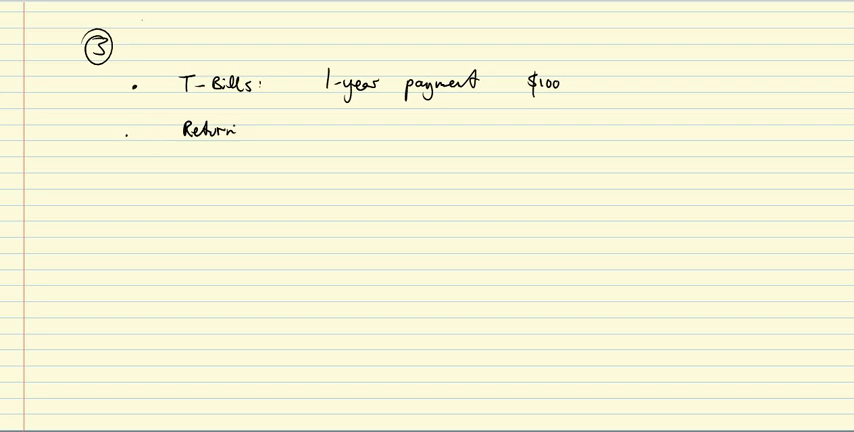
pyautogui.write('$100')
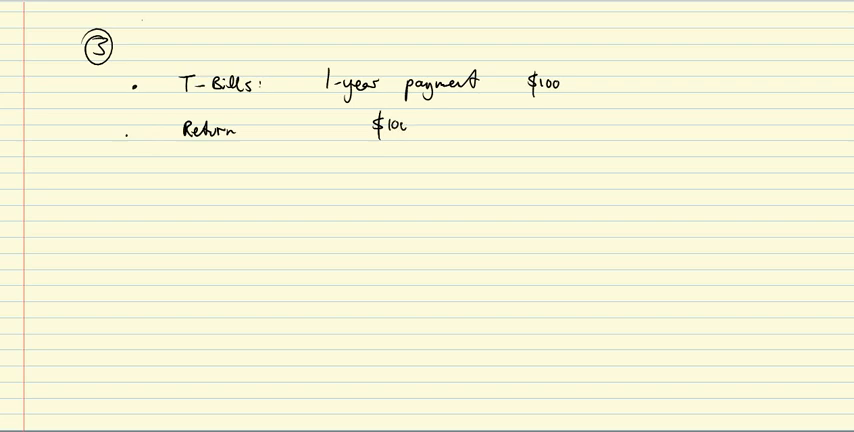
pyautogui.write('- Ps')
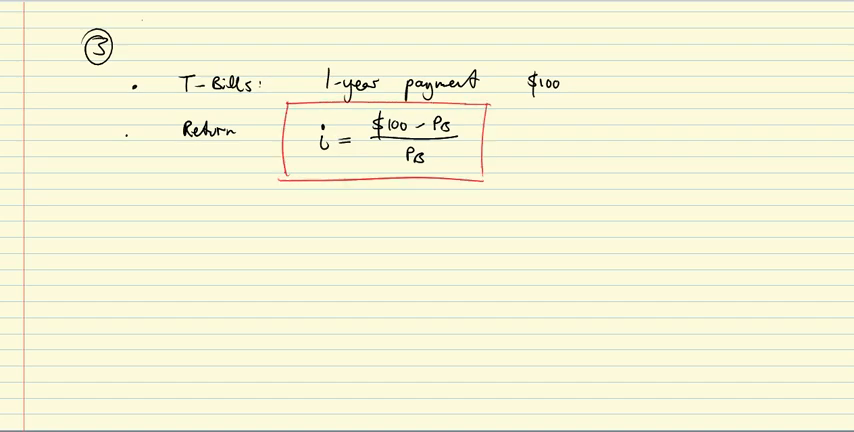
pyautogui.write('P')
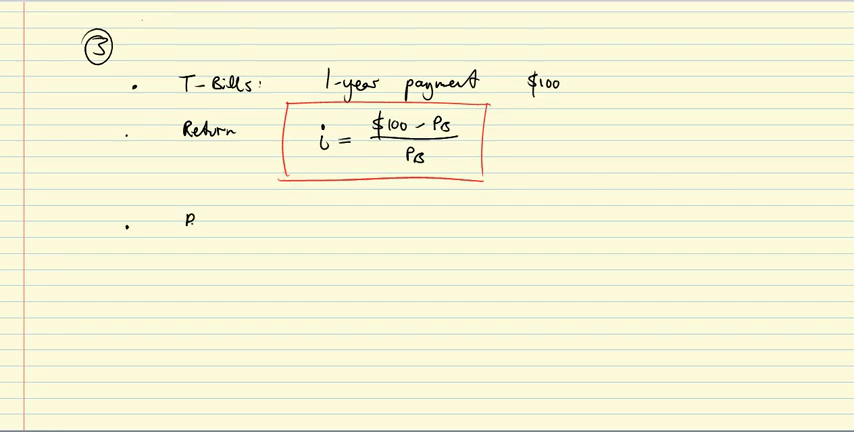